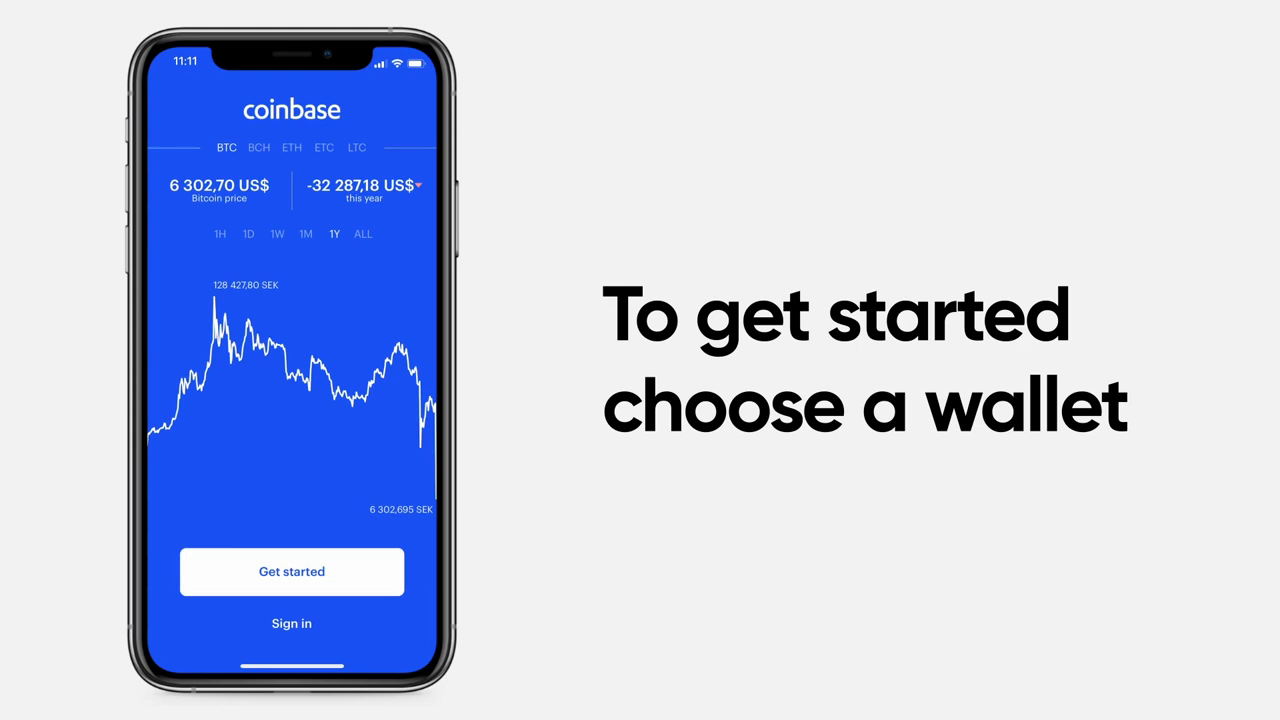
# - Tap Get started on the welcome screen to begin creating a new wallet
pyautogui.click(291, 571)
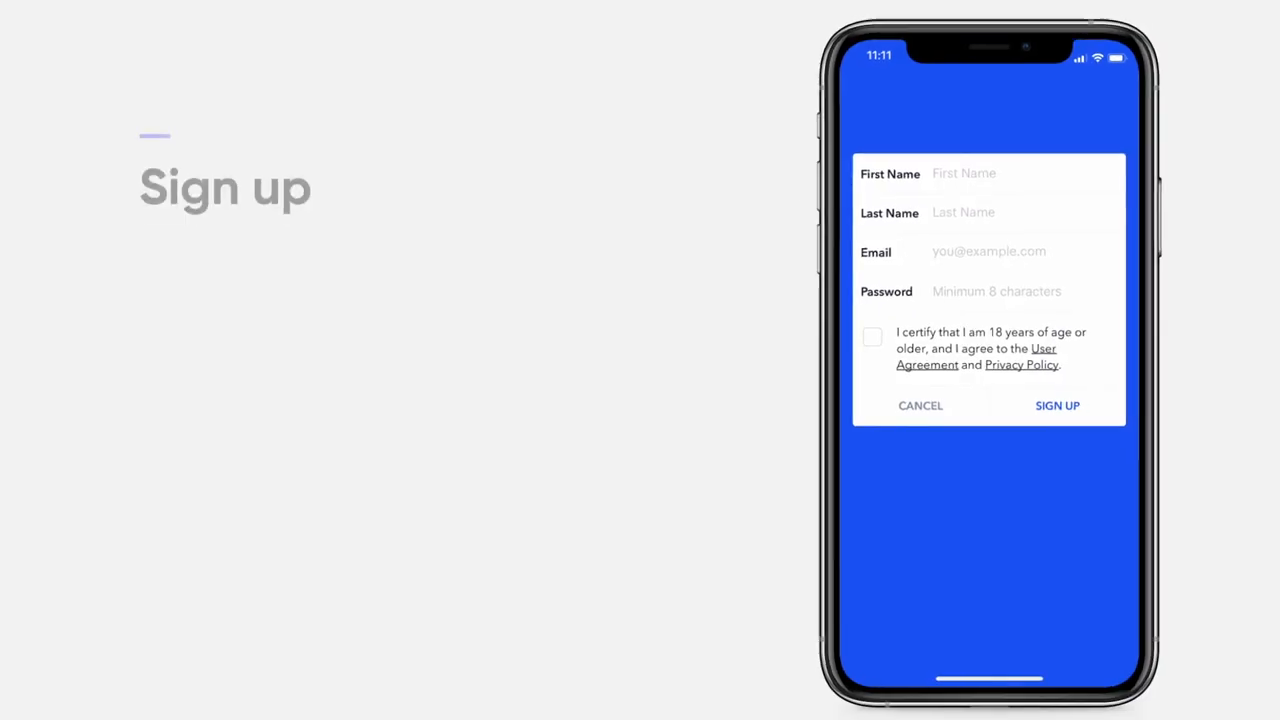
# - Enter 'John' as the first name in the sign-up form
pyautogui.write('John')
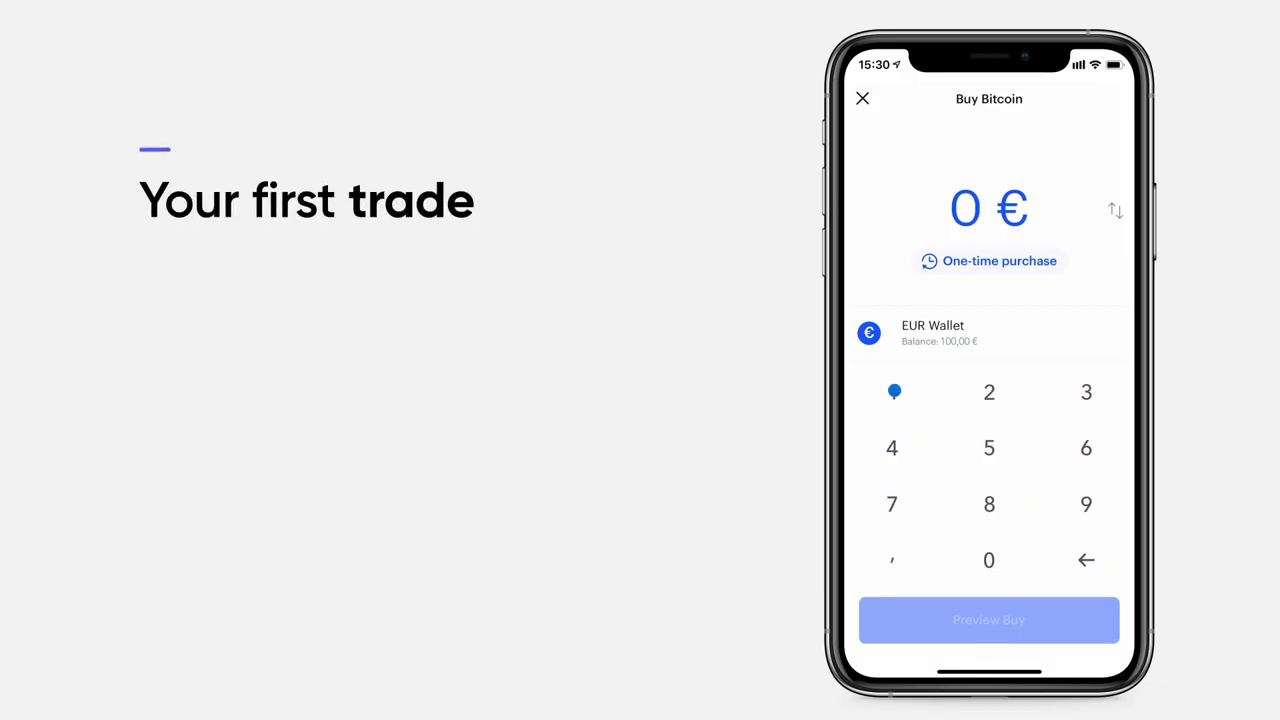
# - Enter 100 € on the Buy Bitcoin keypad, the full EUR wallet balance
pyautogui.click(988, 560)
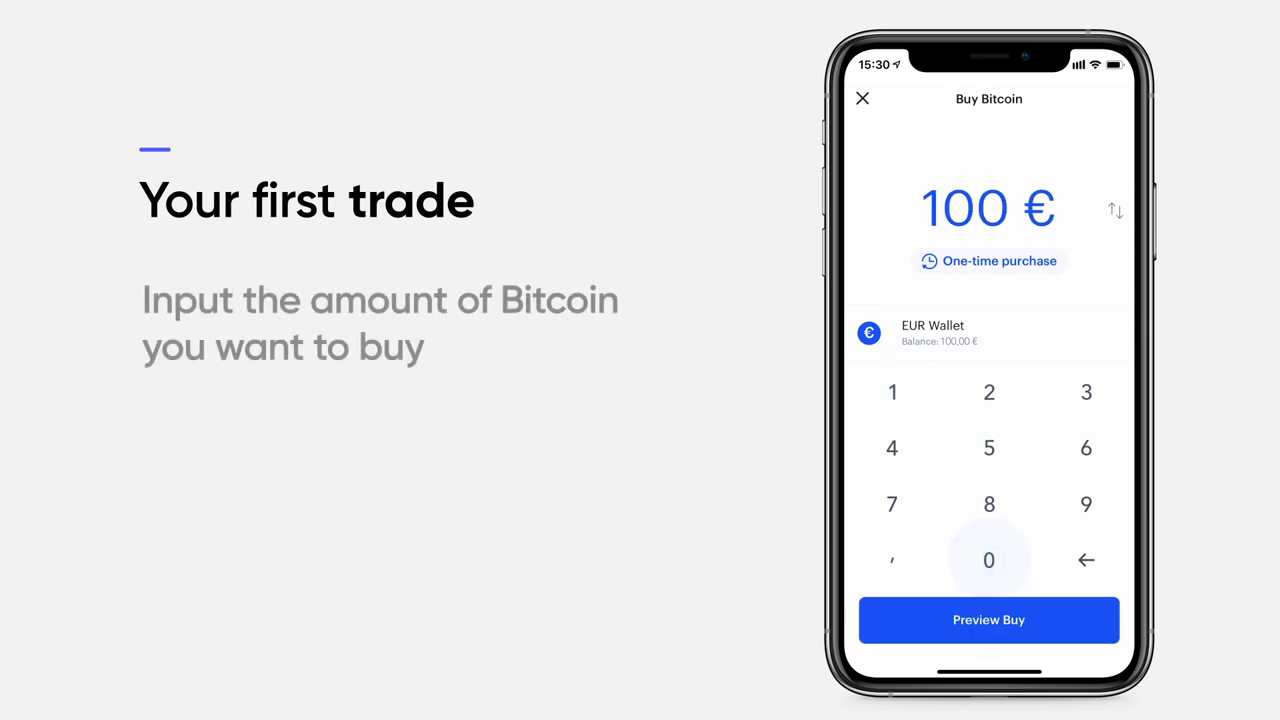